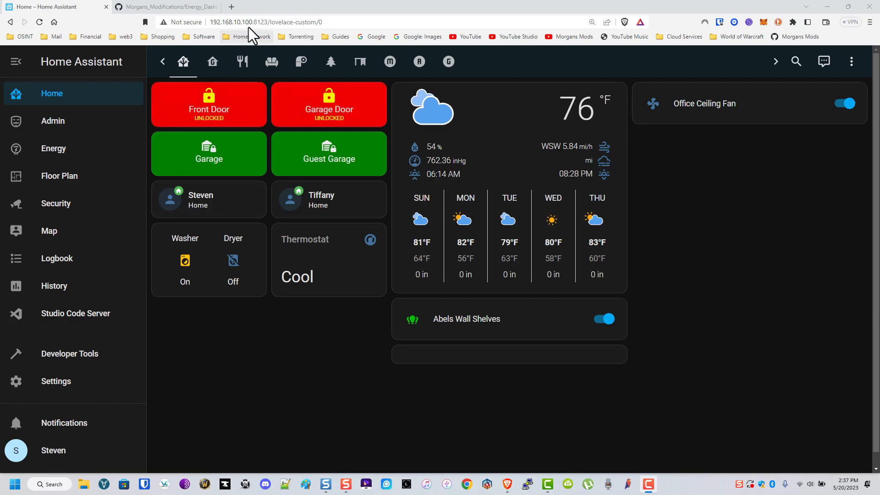
mouse_move(125, 212)
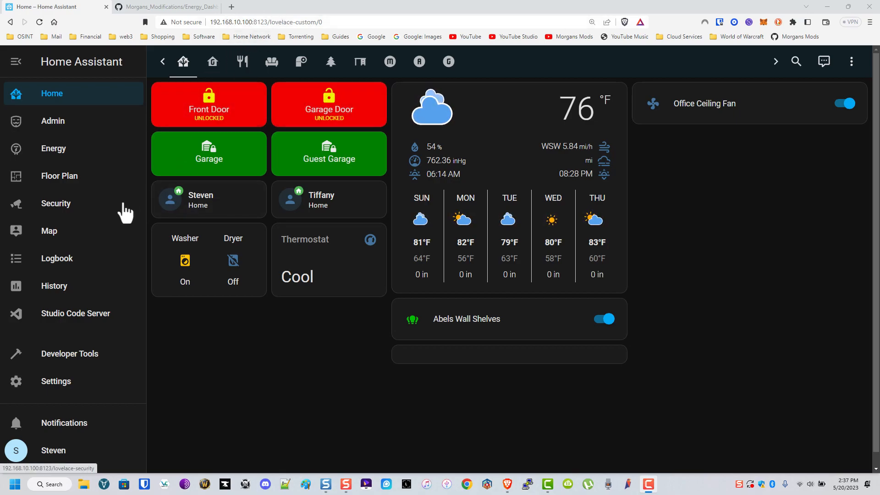
Put the Energy dashboard into edit mode and bring up the GitHub energy dashboard guide.
left_click(53, 148)
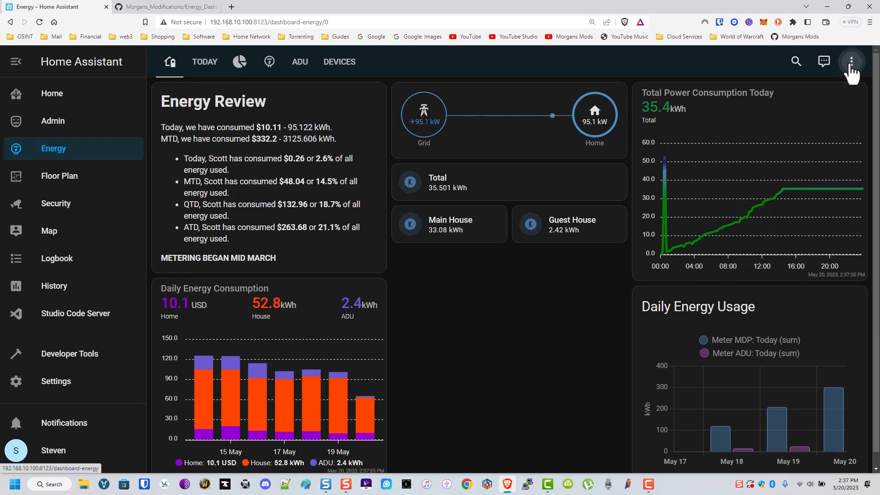
left_click(850, 61)
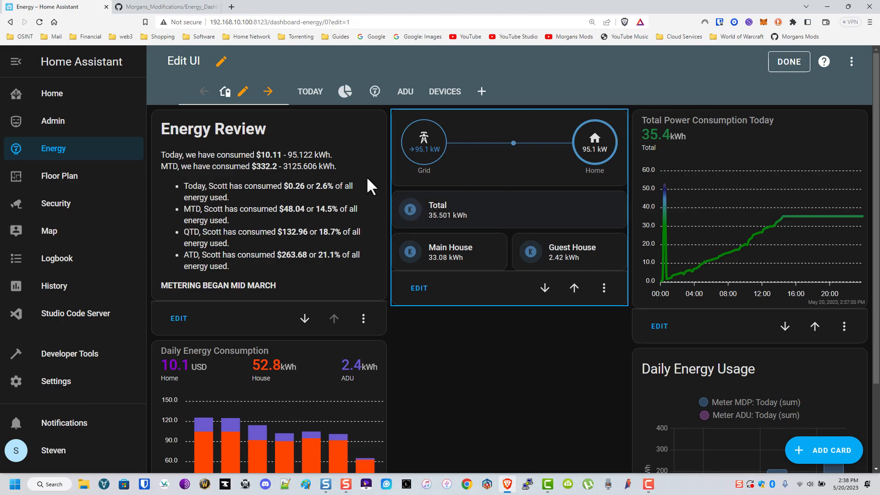
left_click(166, 6)
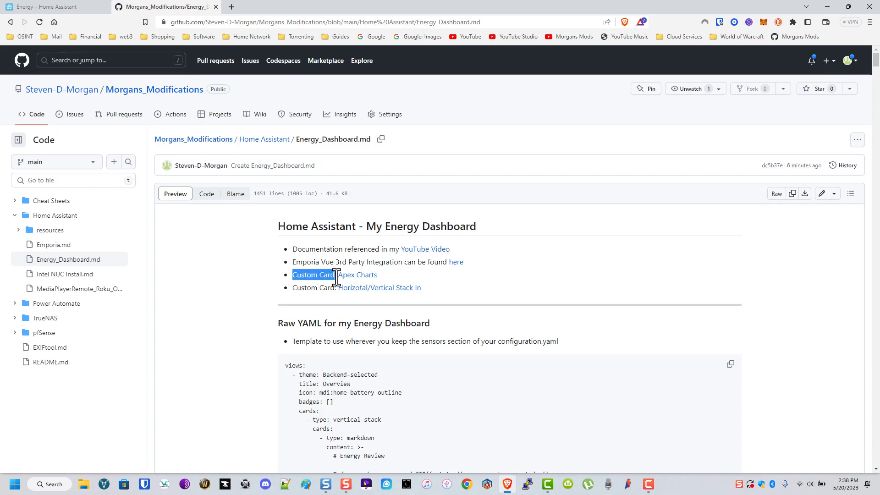
Review the Energy_Dashboard.md YAML, including the ApexCharts pie card, then close the GitHub tab.
scroll("down", 3)
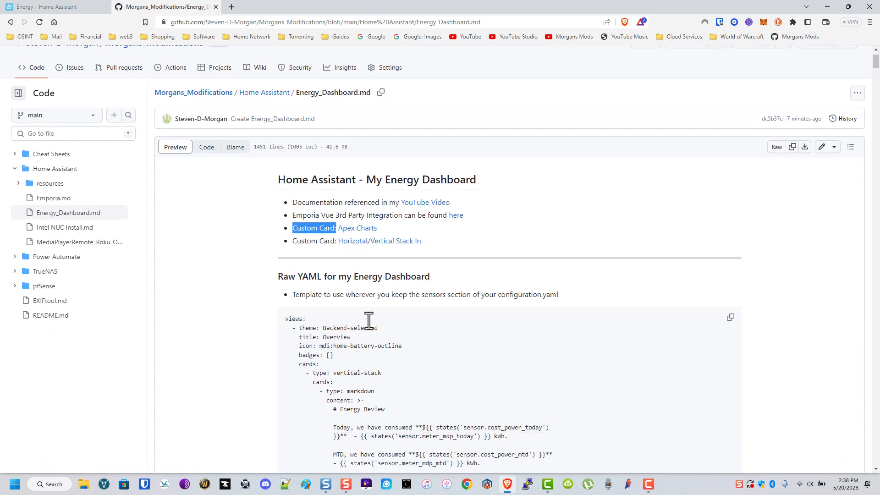
scroll("down", 3)
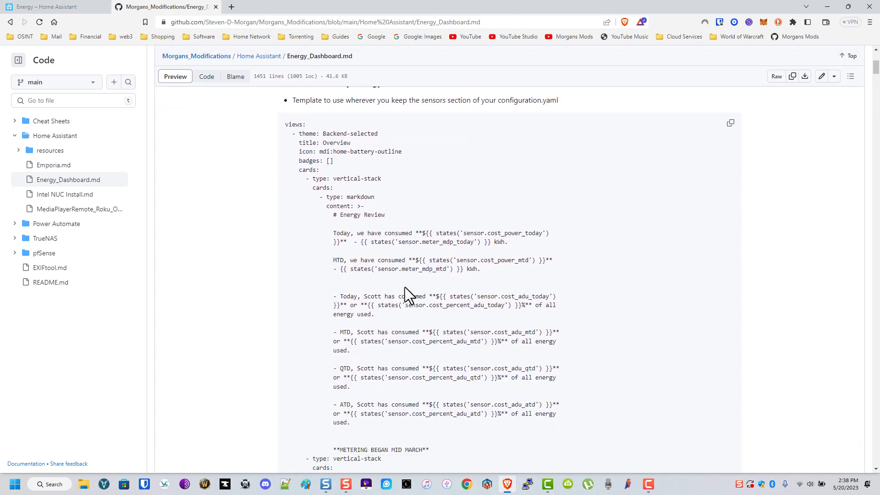
scroll("down", 3)
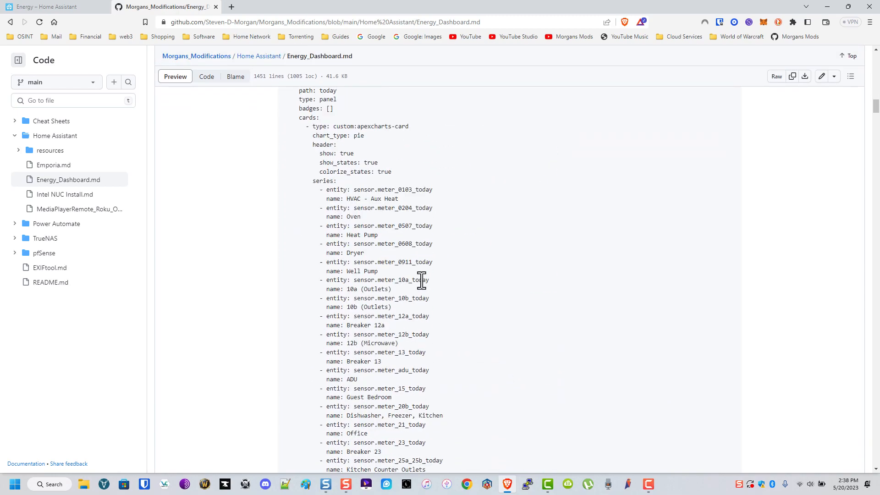
scroll("down", 3)
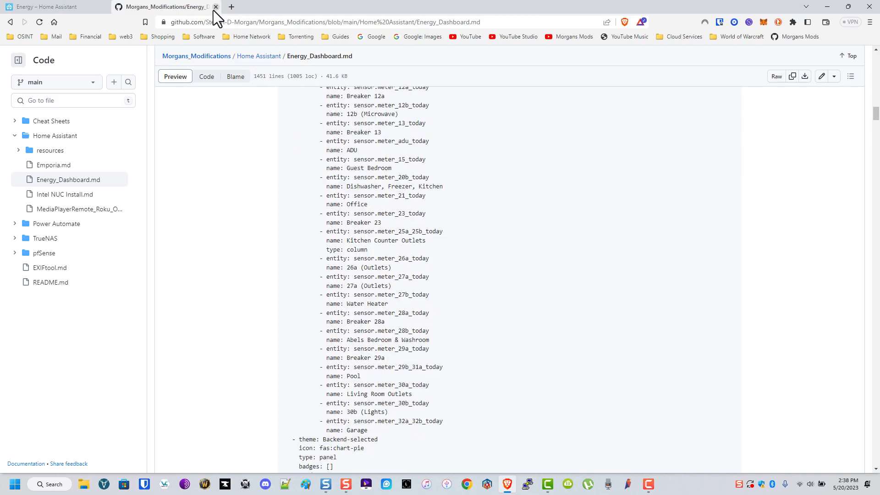
left_click(51, 7)
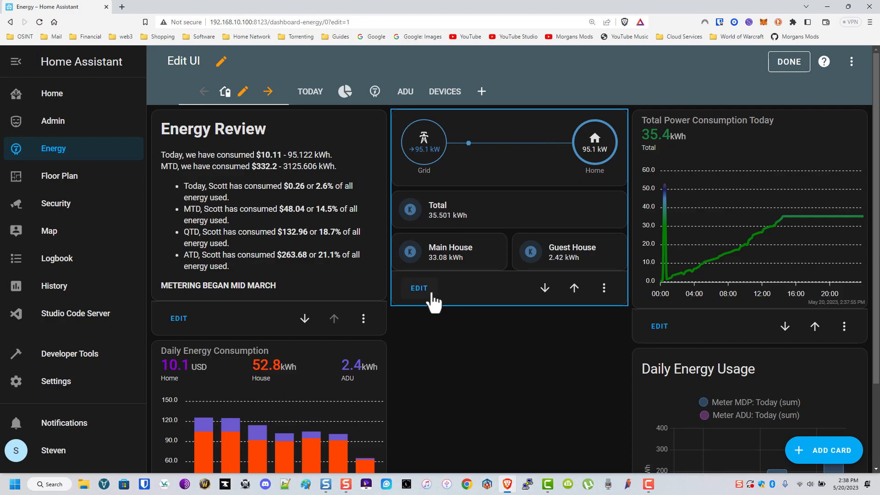
left_click(418, 288)
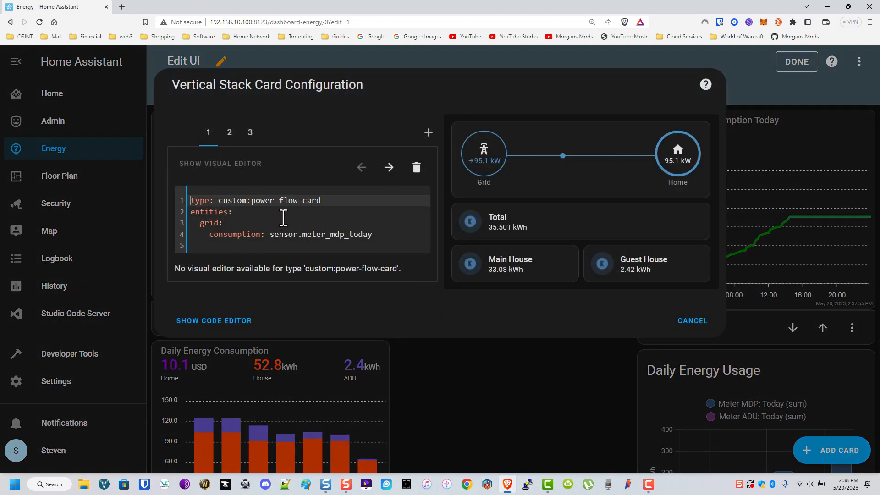
left_click(229, 133)
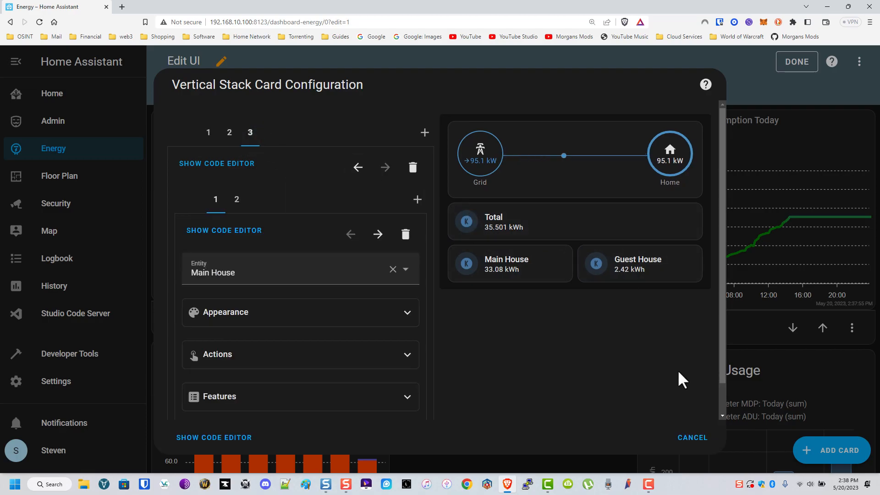
left_click(692, 437)
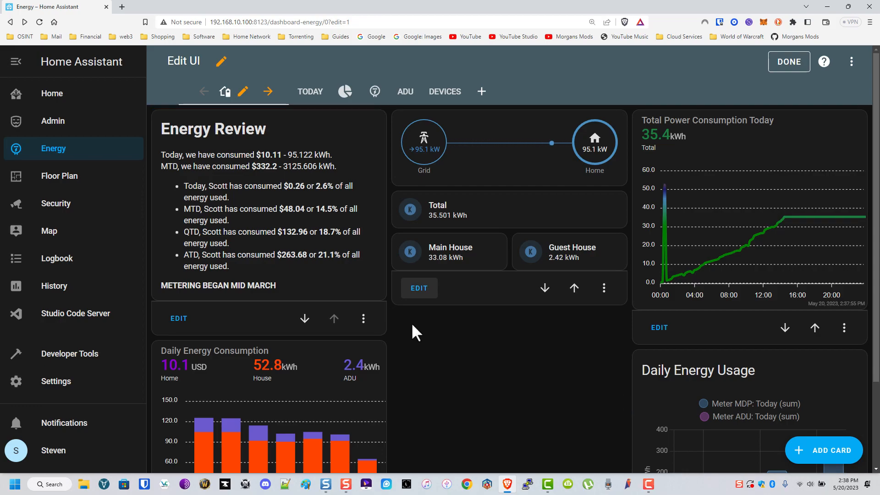
scroll("down", 3)
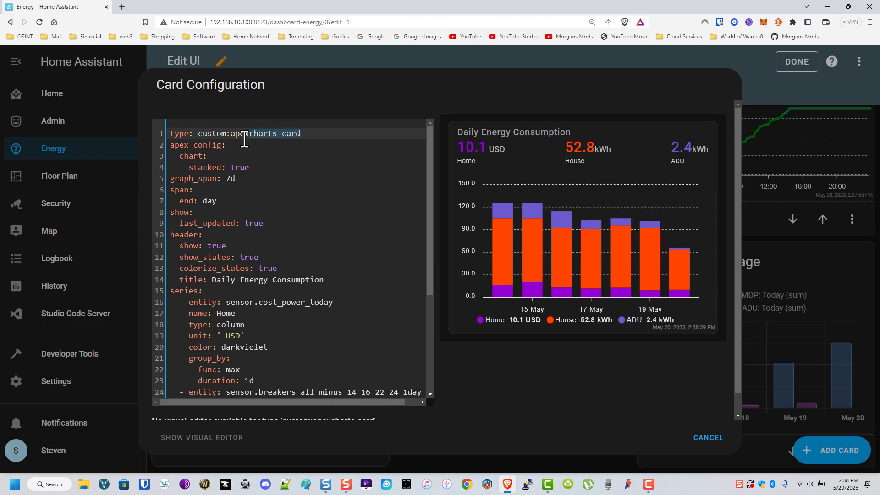
scroll("down", 3)
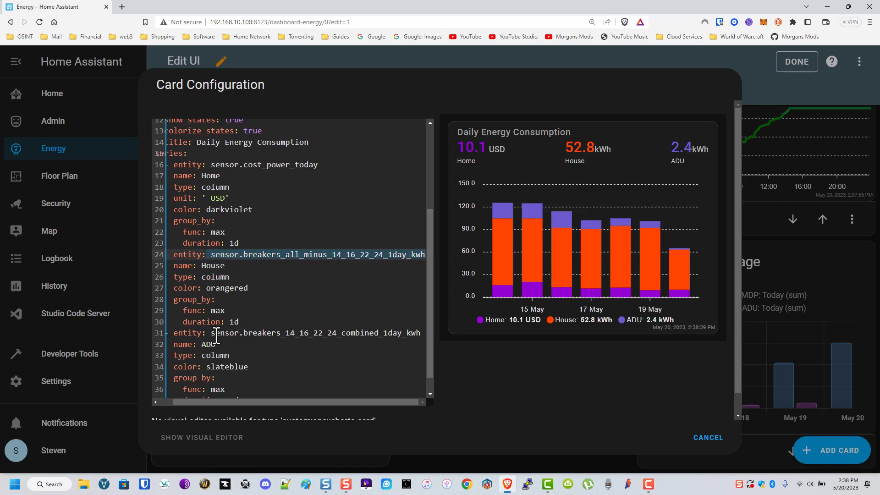
left_click(707, 438)
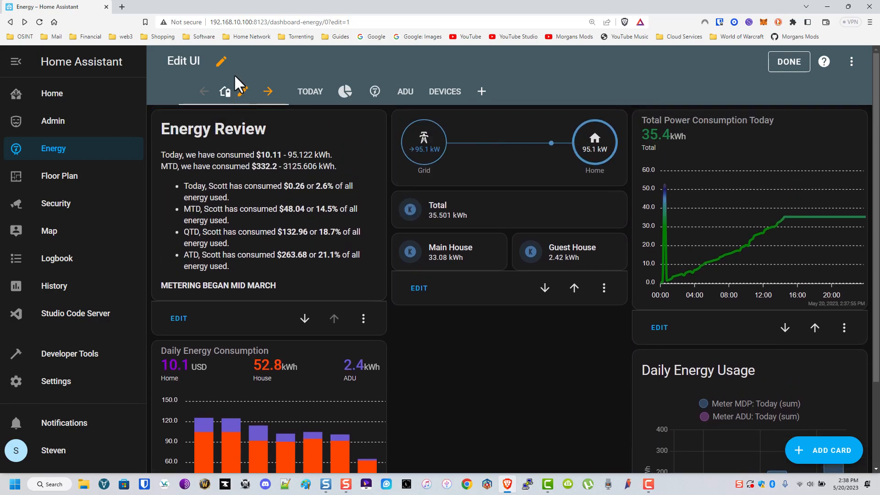
Review the Today pie chart card's YAML of per-circuit meters and cancel without changes.
left_click(310, 91)
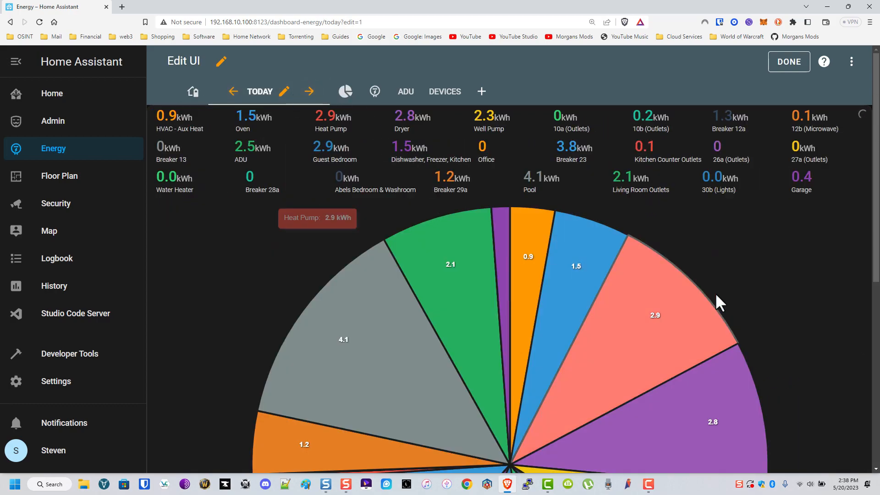
scroll("down", 3)
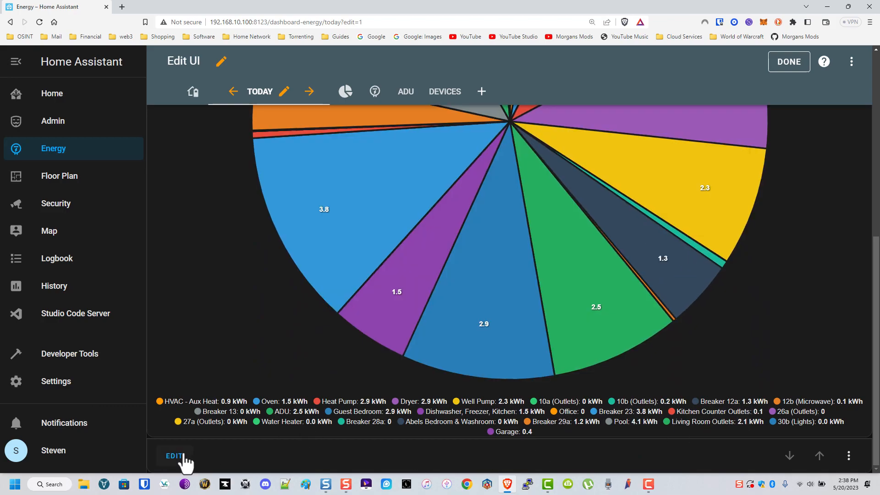
left_click(174, 456)
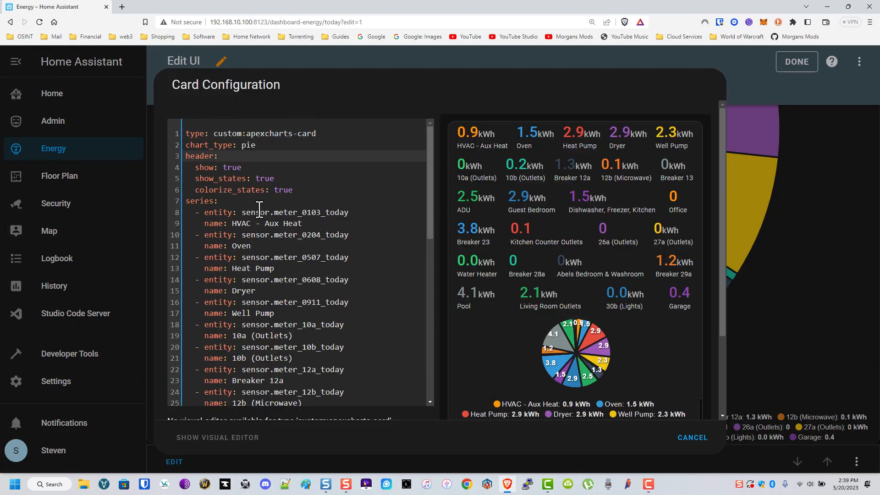
scroll("down", 3)
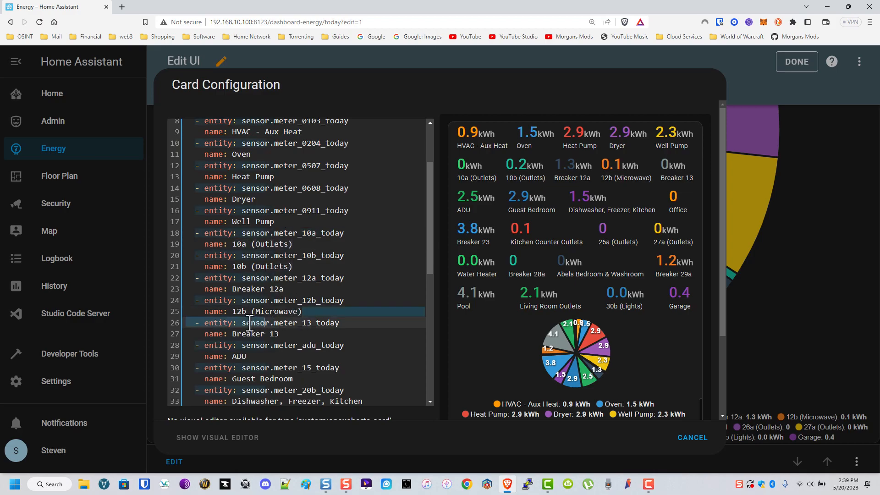
scroll("down", 3)
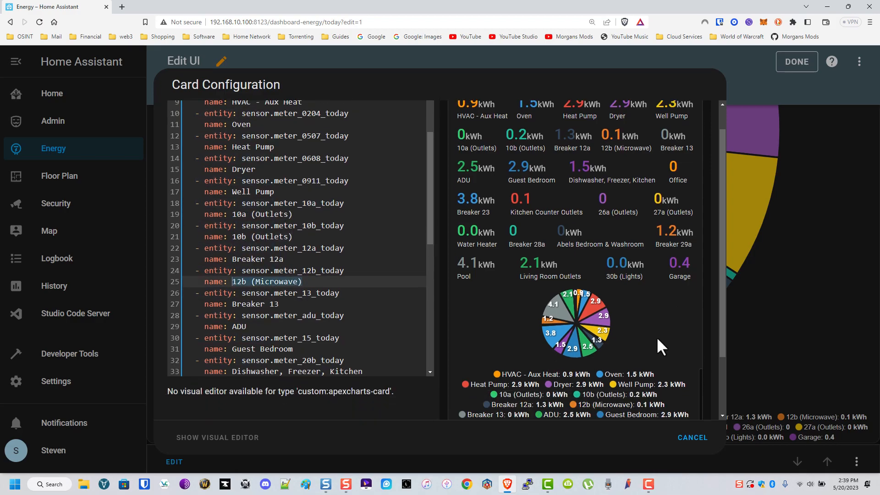
left_click(692, 437)
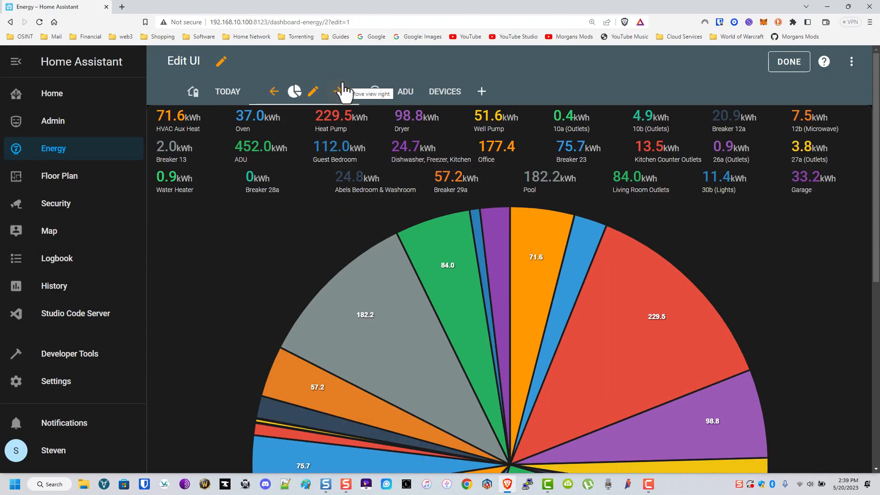
Switch to the cumulative pie view and open its per-circuit month-to-date meter YAML.
left_click(338, 90)
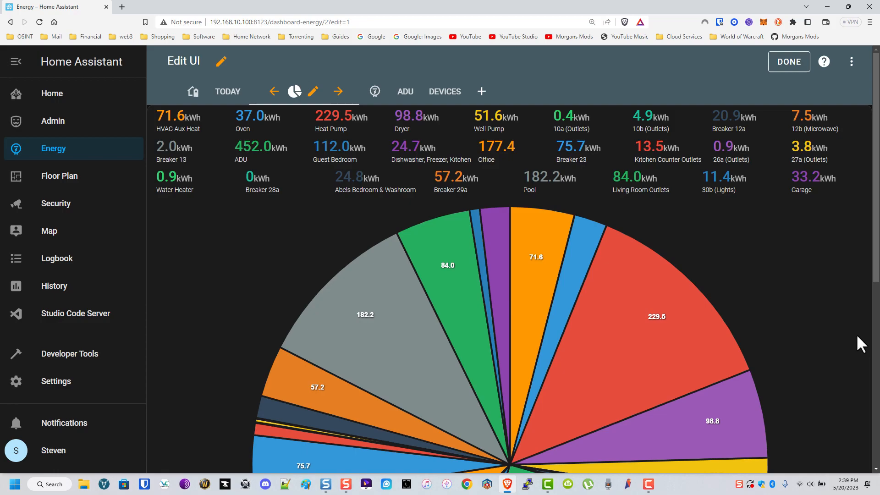
scroll("down", 3)
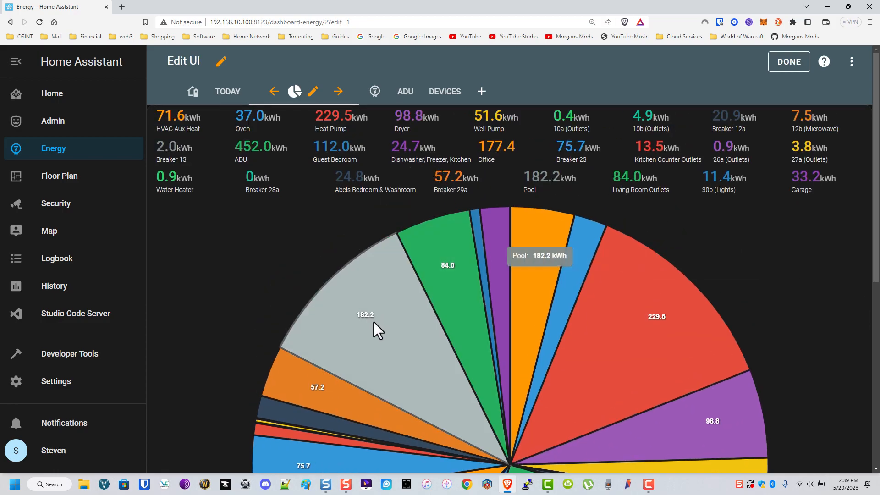
left_click(312, 92)
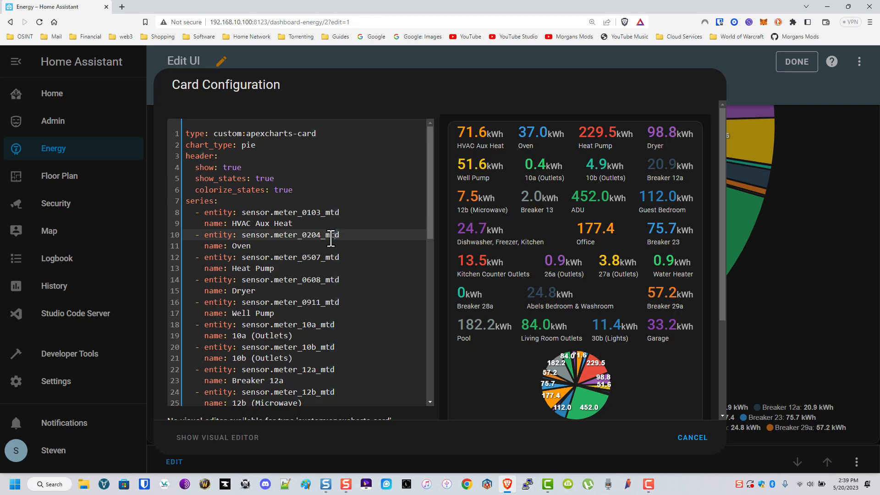
mouse_move(692, 437)
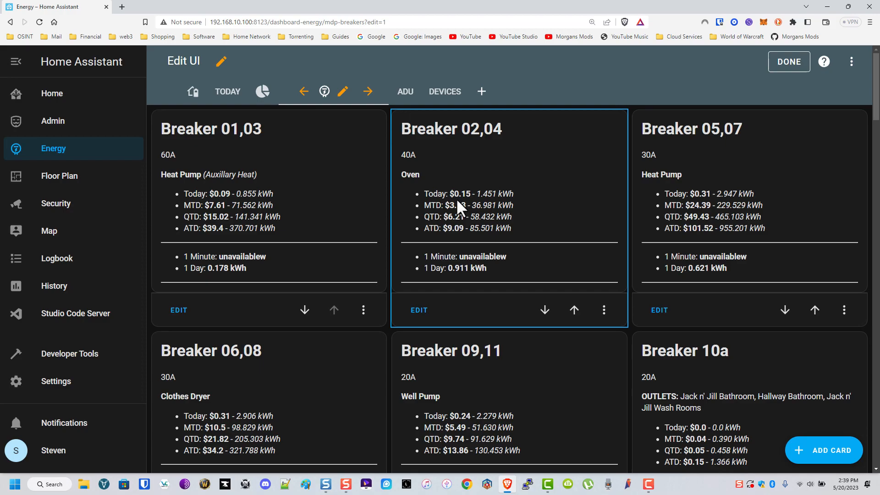
scroll("down", 3)
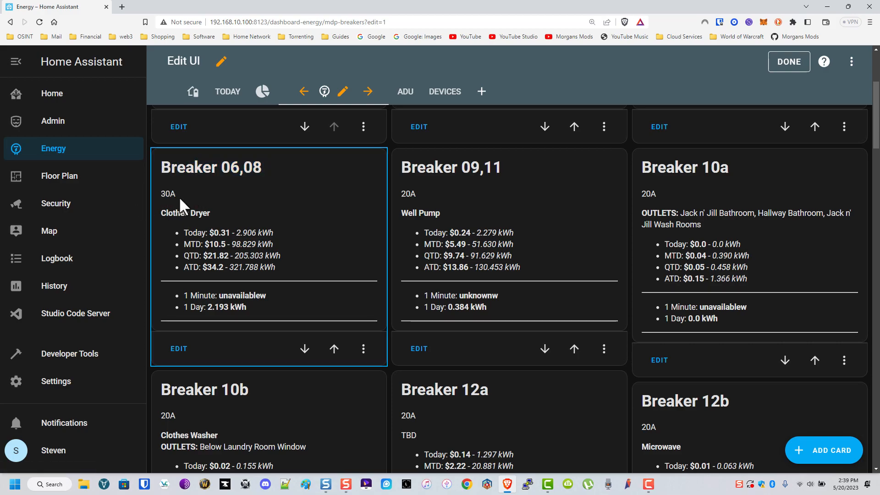
double_click(185, 212)
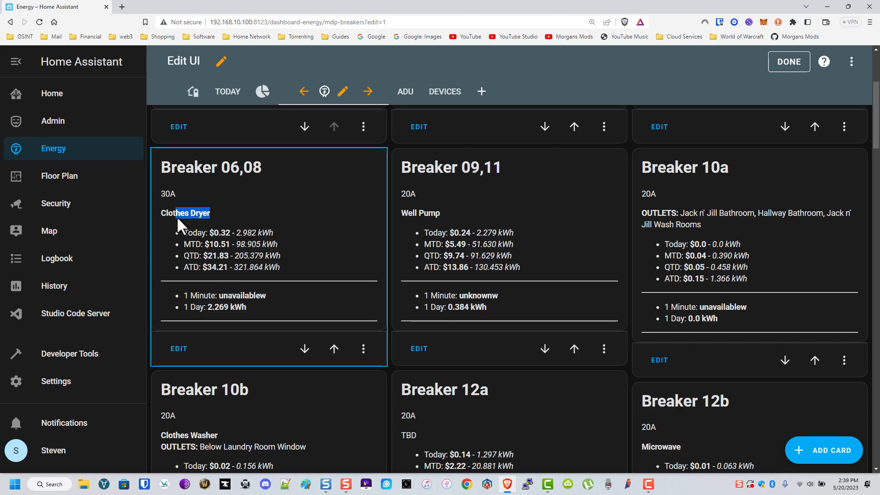
left_click_drag(180, 213, 283, 267)
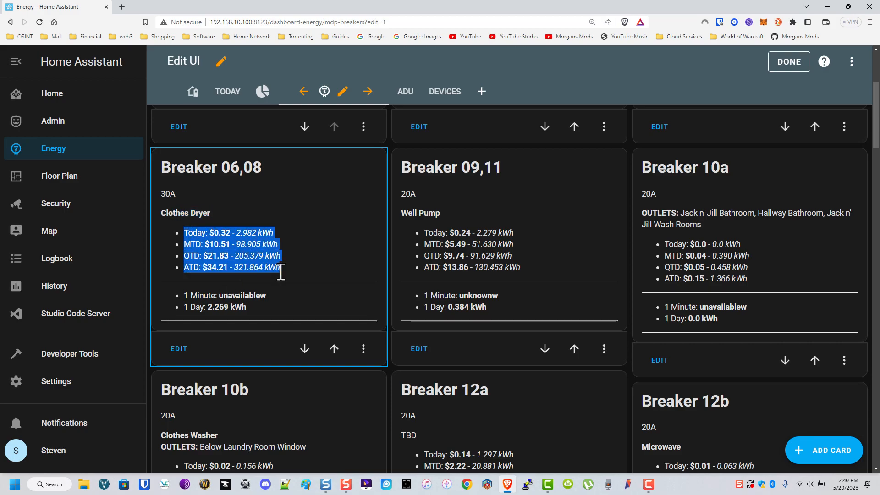
mouse_move(275, 320)
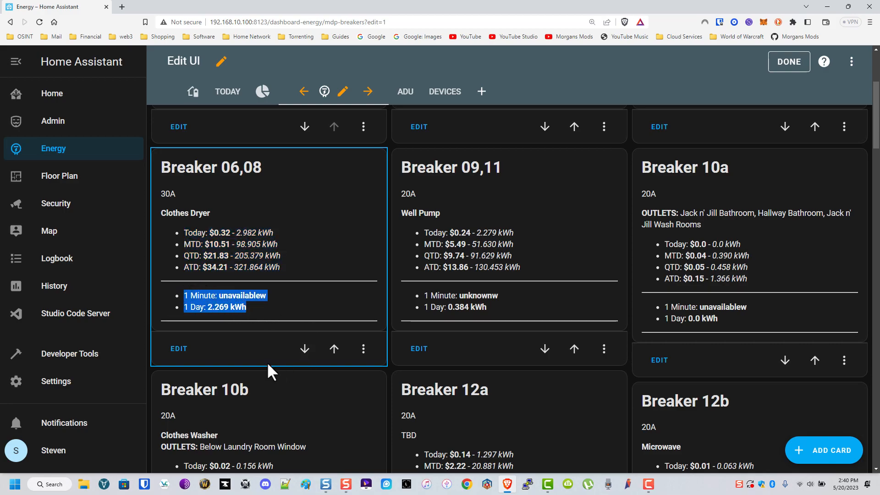
Review the Breaker 06,08 markdown template with its sensor entities and close it unchanged.
left_click(177, 126)
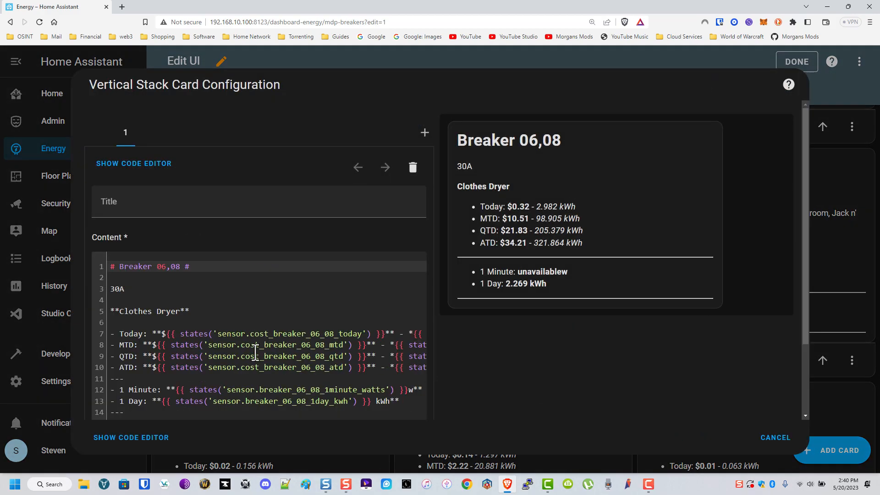
scroll("down", 3)
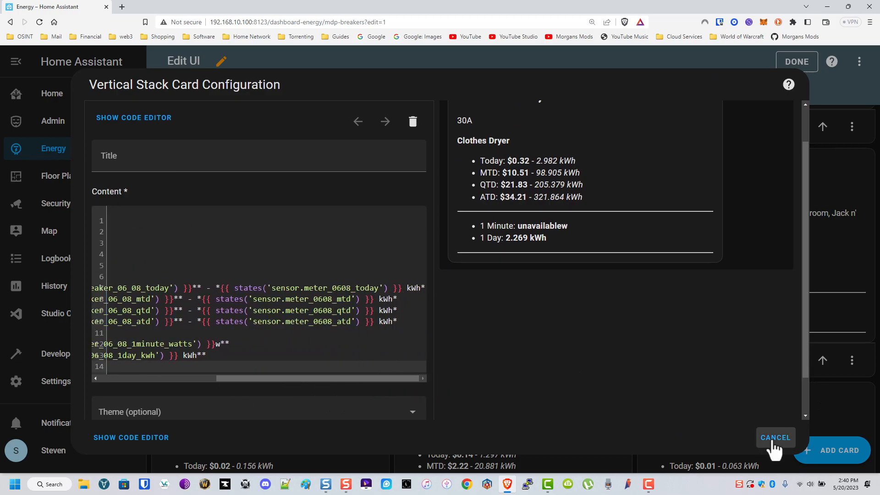
left_click(774, 437)
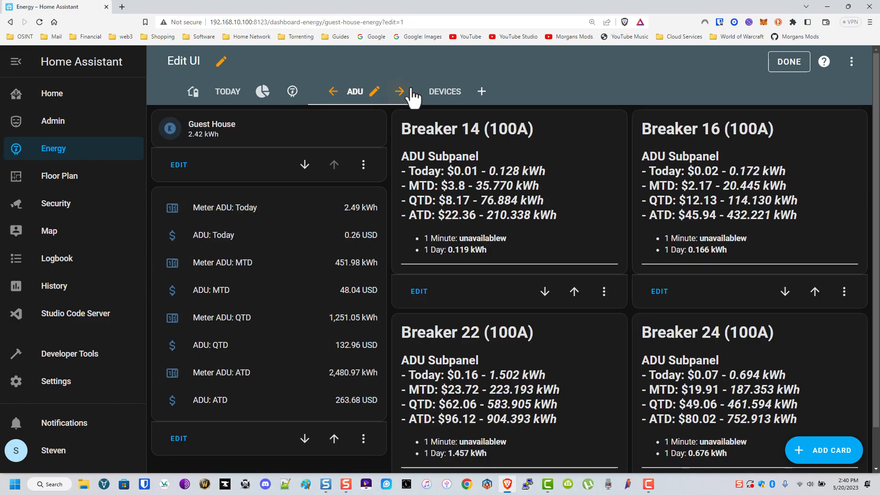
mouse_move(399, 91)
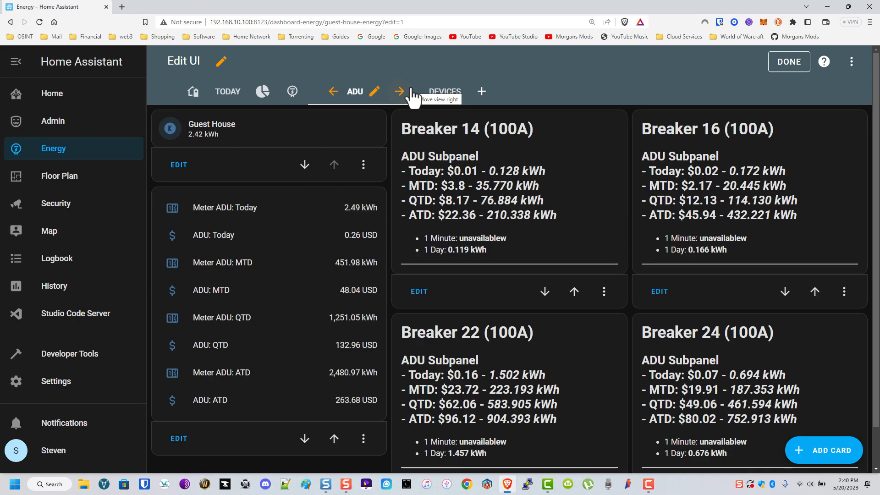
Switch to the DEVICES view with the Dog House and Server meter cards.
left_click(399, 91)
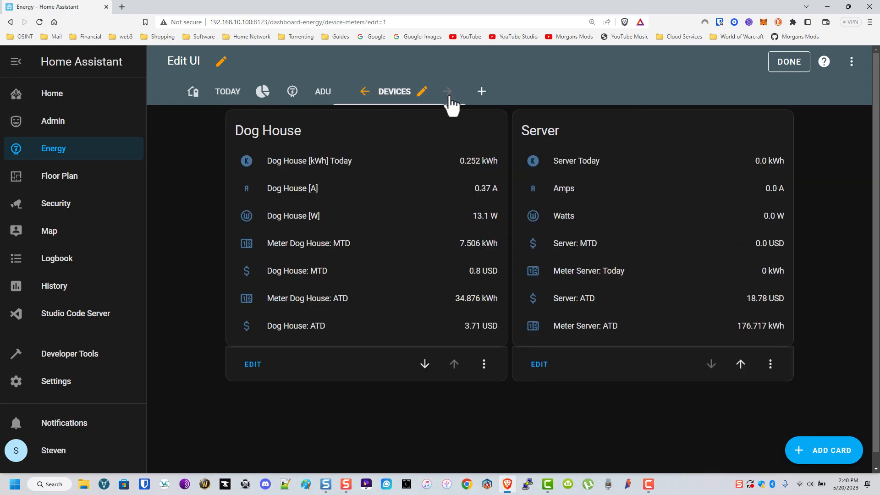